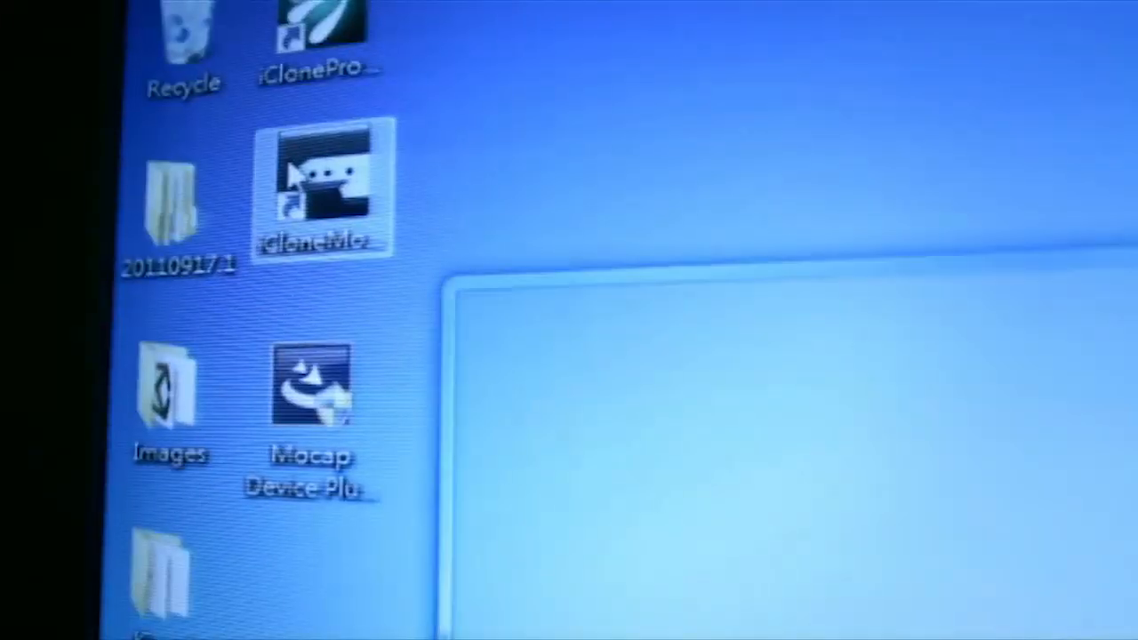
Launch CrazyTalk from its desktop shortcut to open the cartoon girl character.
double_click(320, 191)
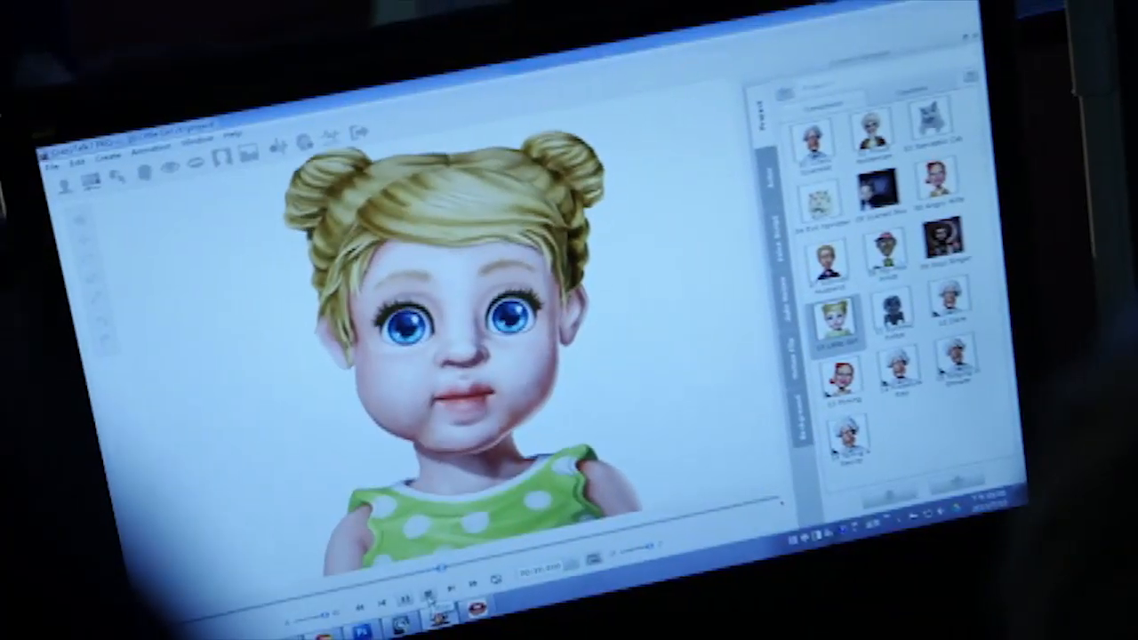